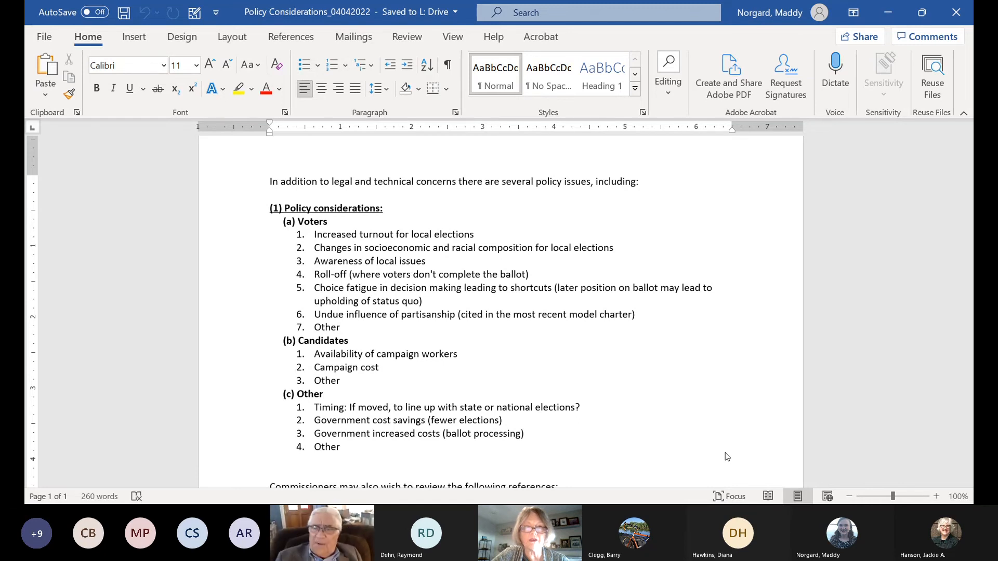
Scroll the Policy Considerations document down to the references section with the Atlantic and Review of Economic Studies articles
click(270, 181)
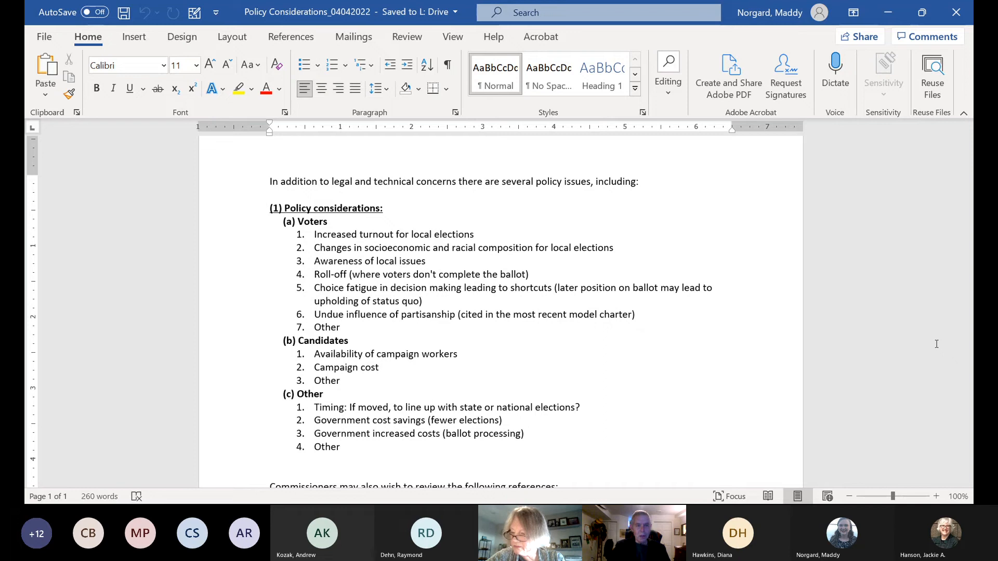
click(270, 181)
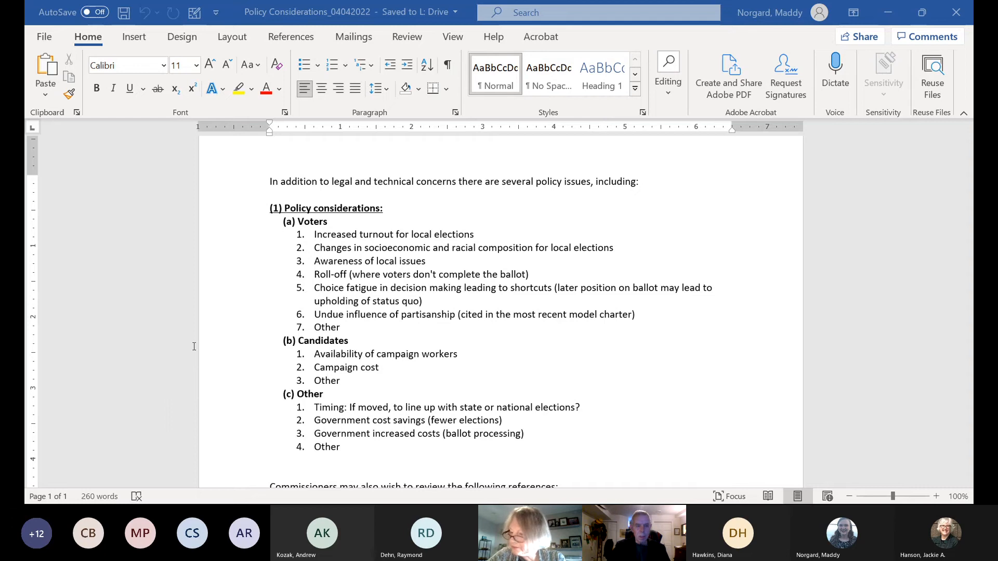
mouse_move(193, 349)
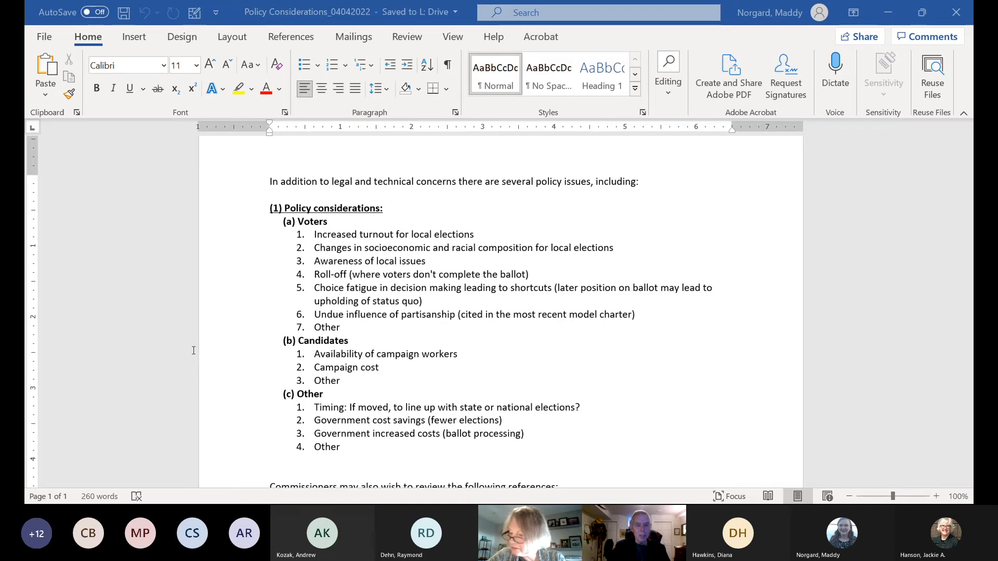
mouse_move(236, 336)
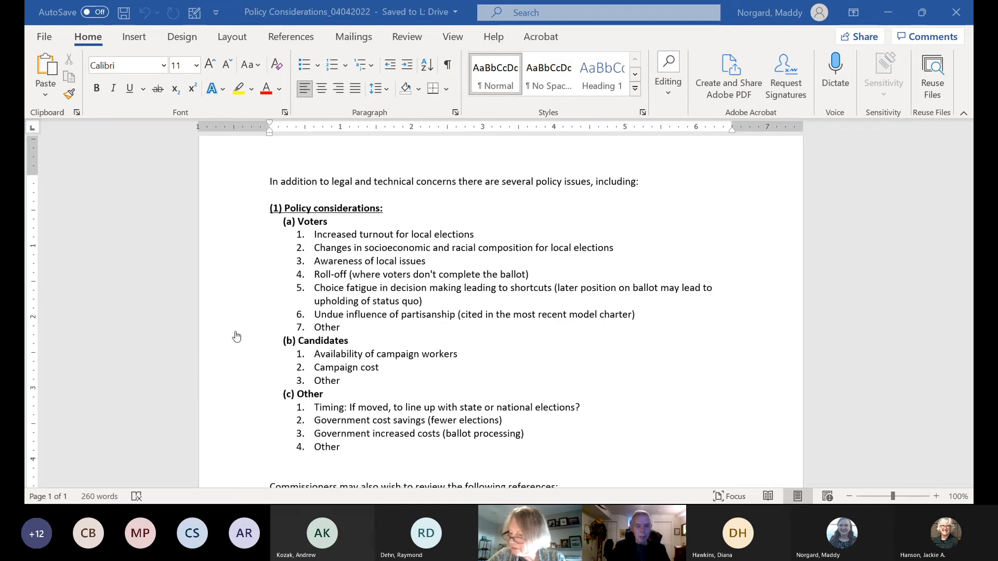
mouse_move(252, 280)
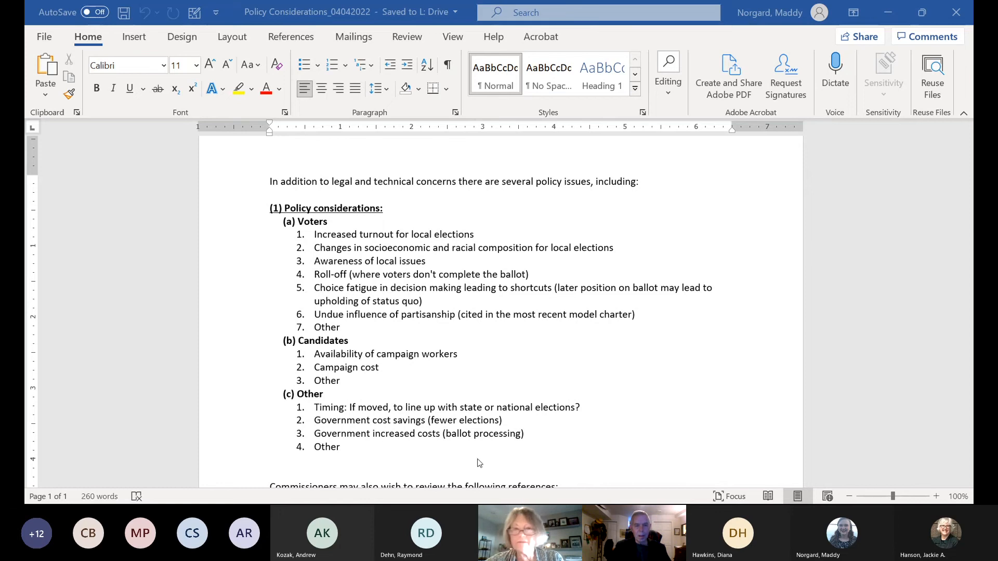
mouse_move(401, 364)
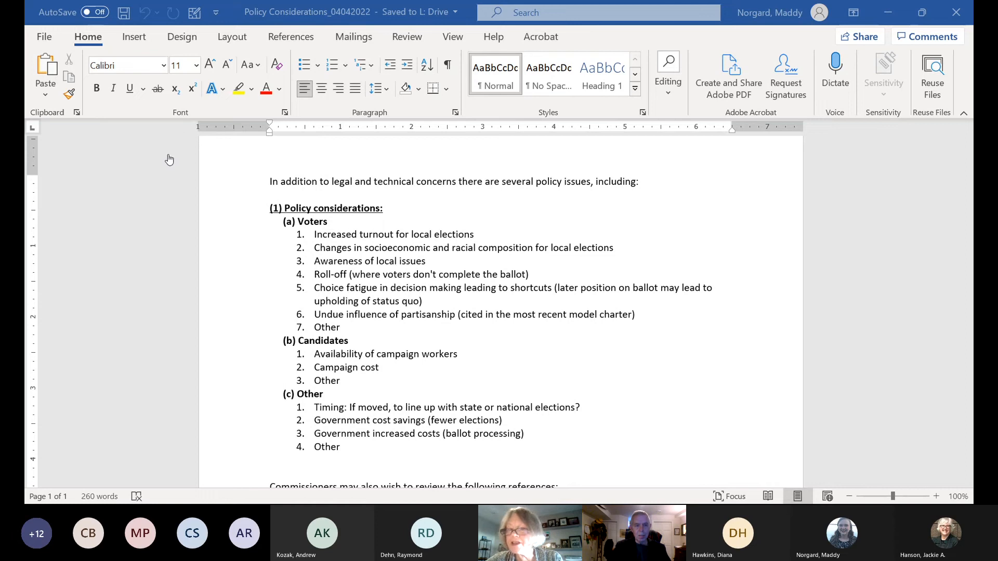
mouse_move(497, 437)
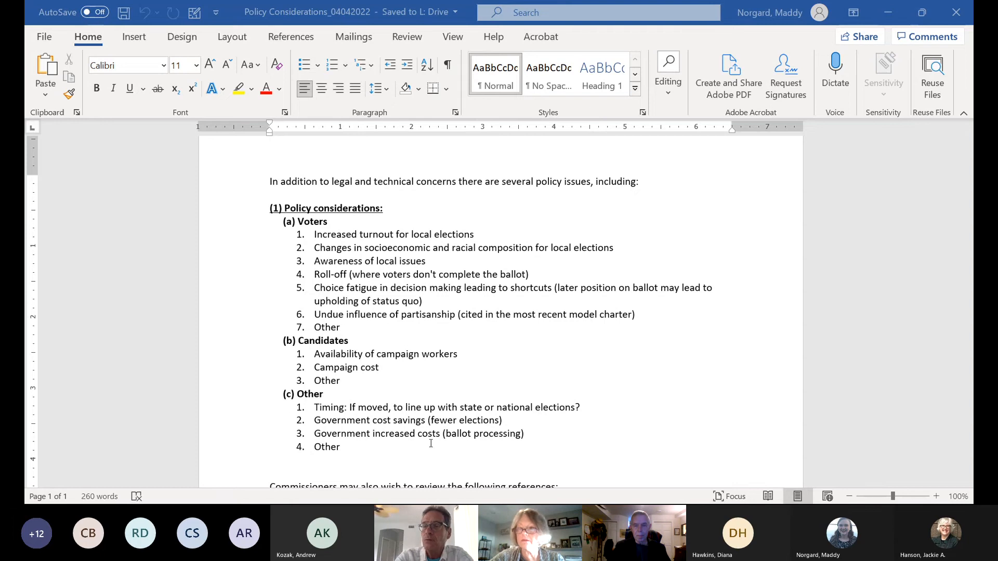
mouse_move(305, 163)
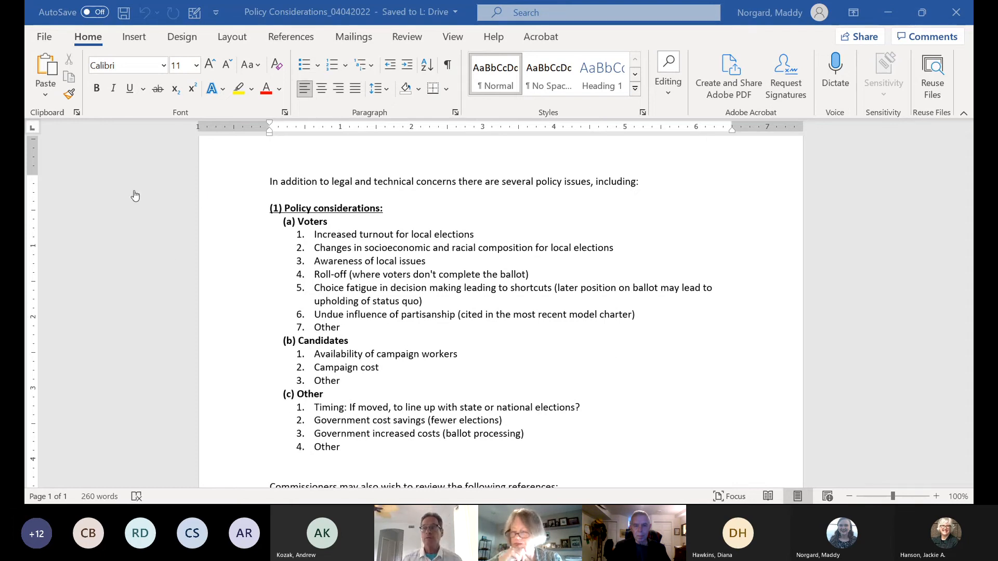
mouse_move(147, 143)
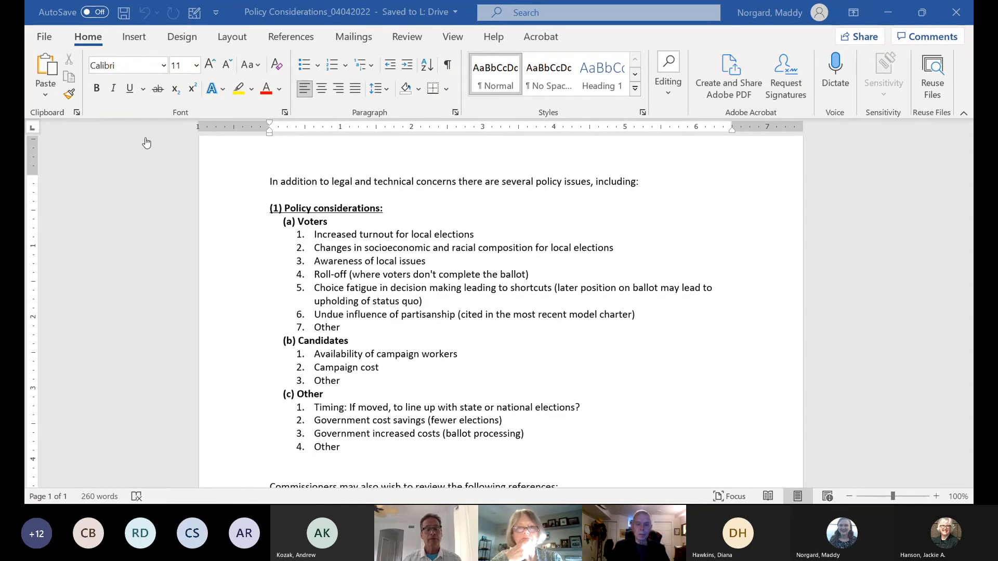
mouse_move(146, 148)
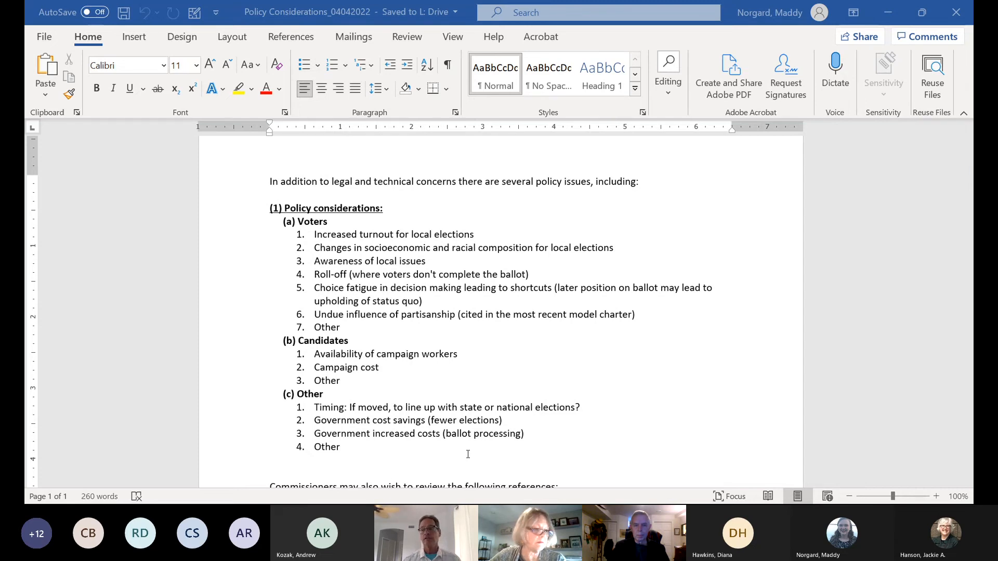
mouse_move(643, 458)
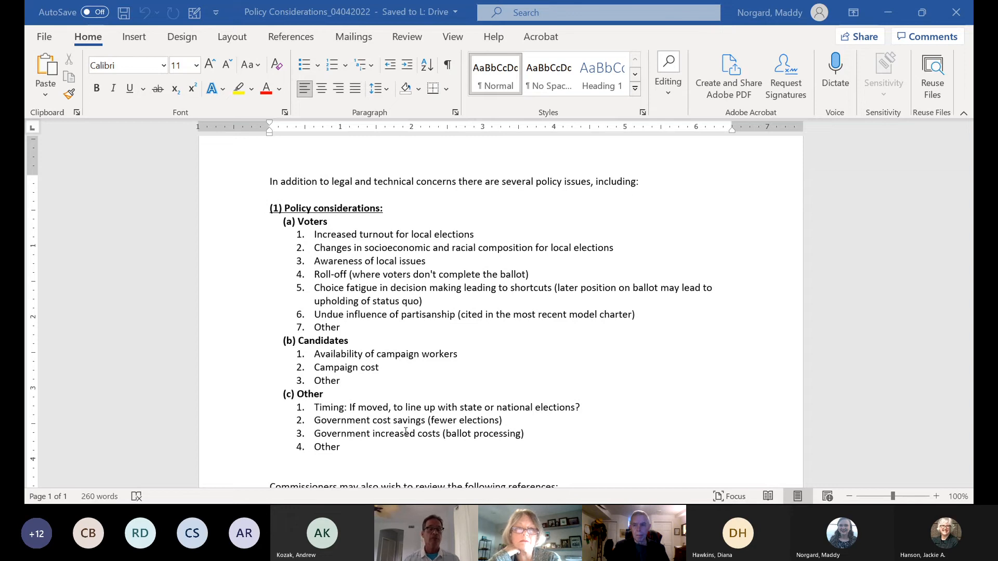
mouse_move(728, 336)
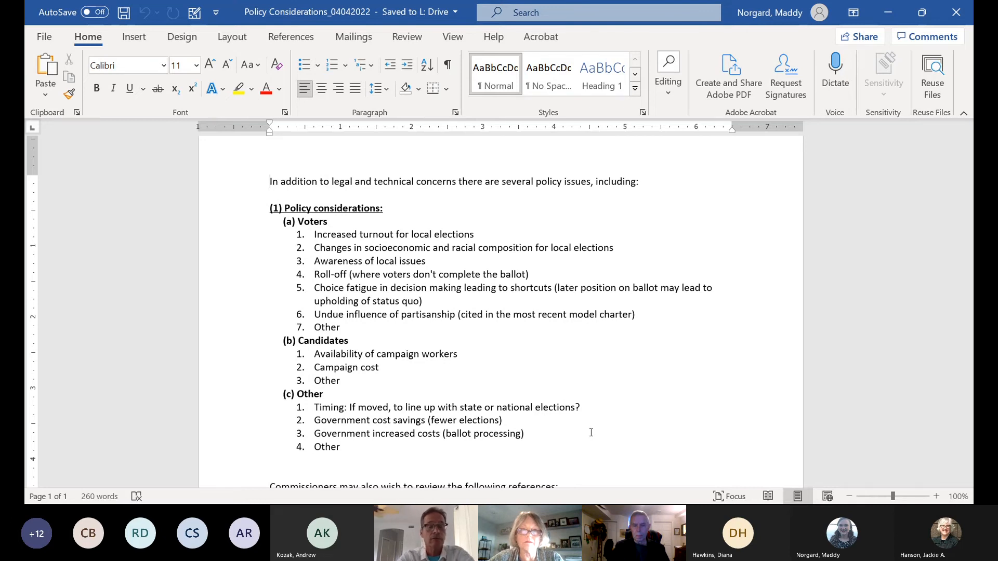
click(270, 181)
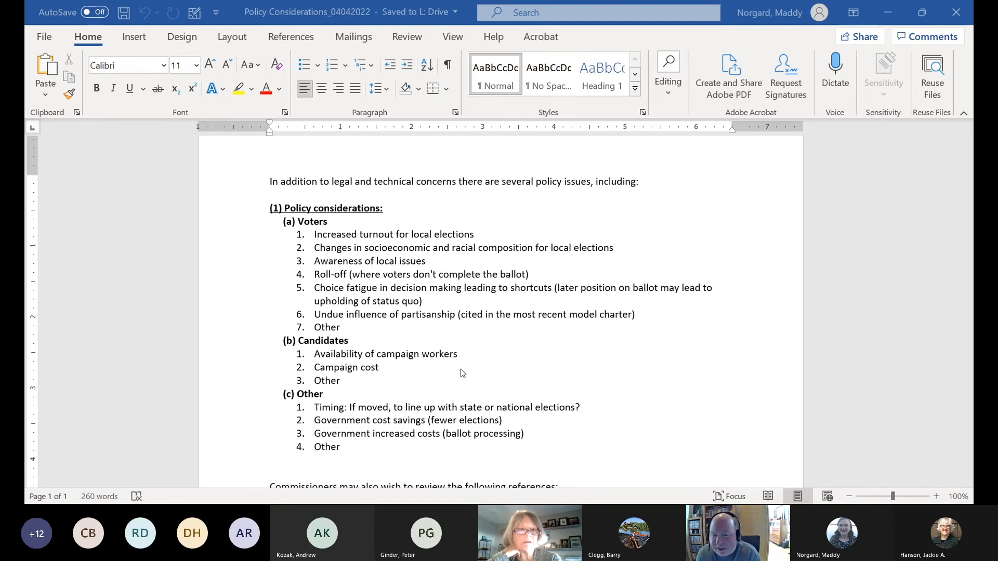
mouse_move(743, 356)
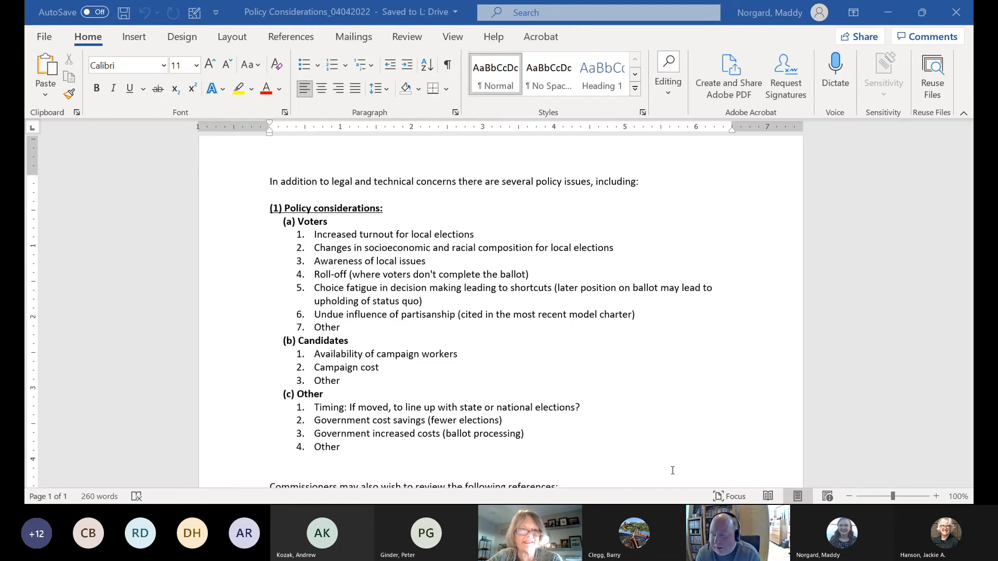
mouse_move(545, 375)
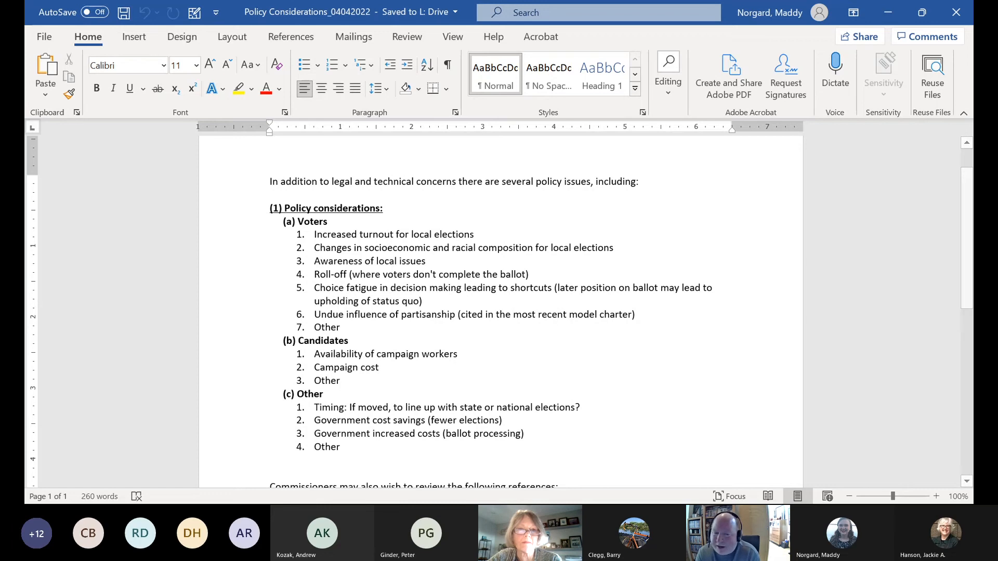
click(270, 181)
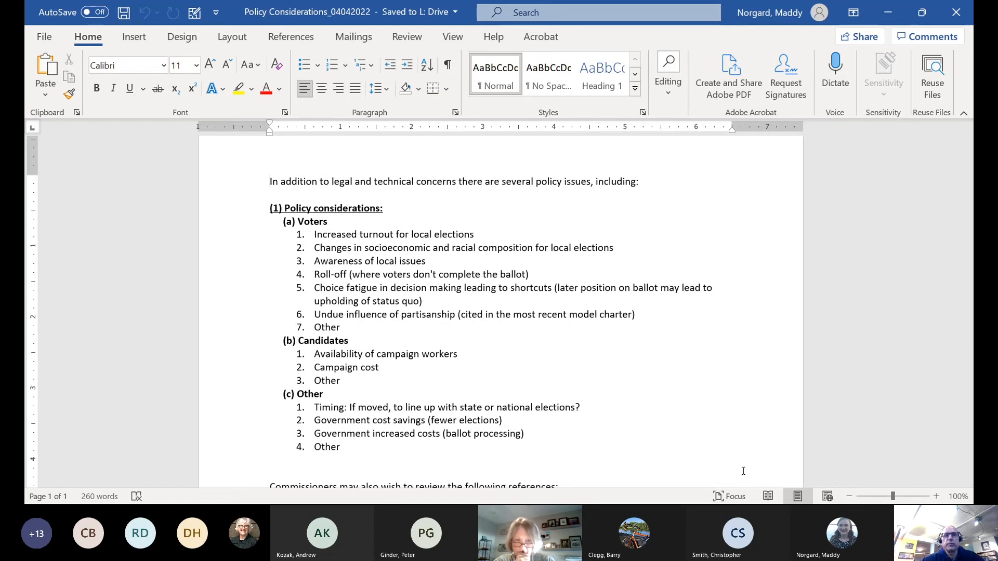
click(270, 181)
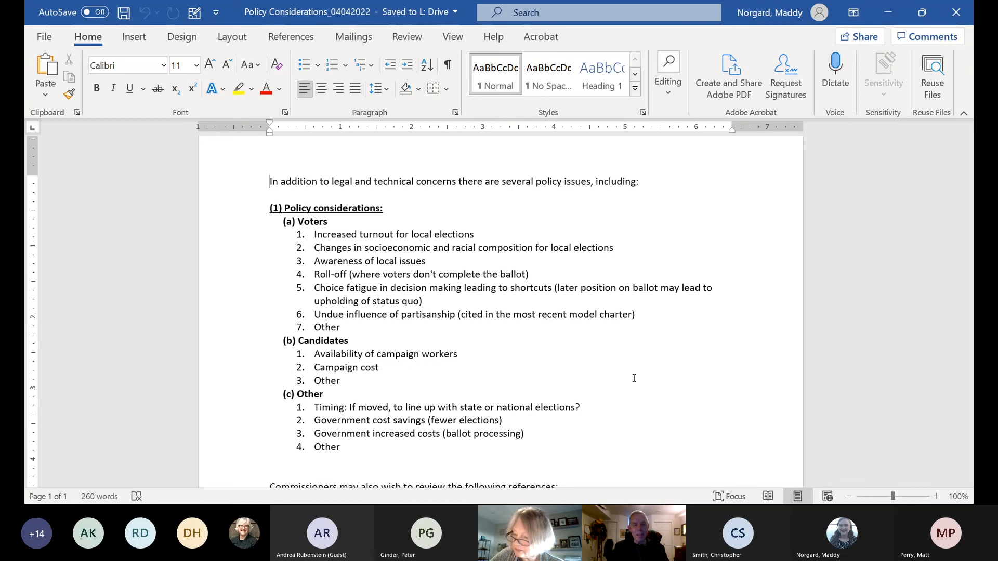
mouse_move(942, 327)
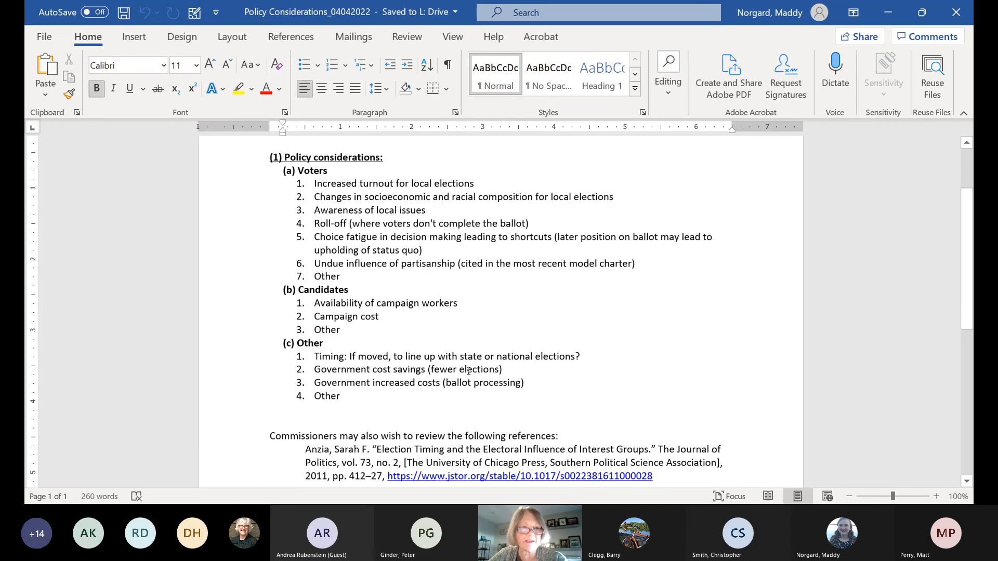
scroll(down, 3)
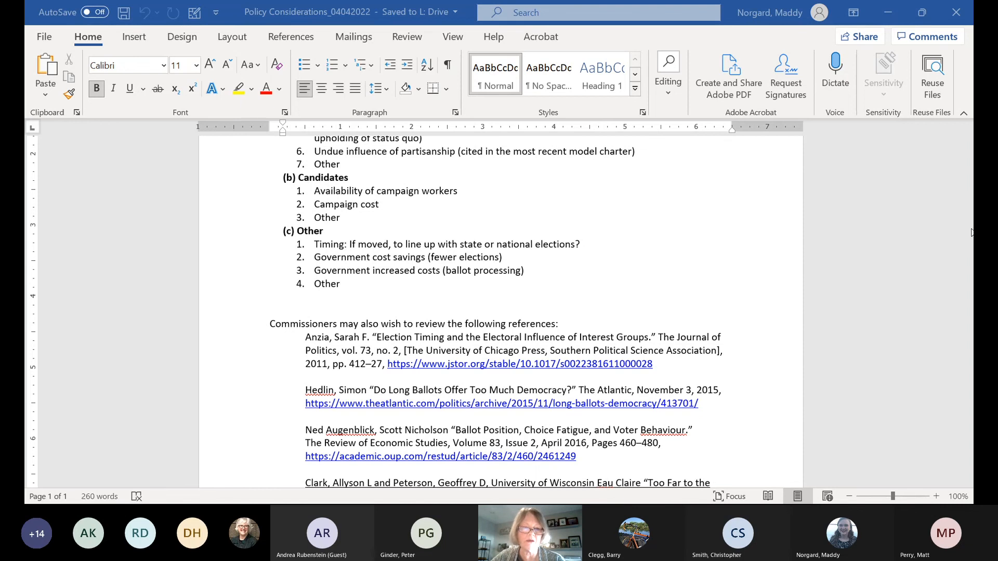
mouse_move(943, 450)
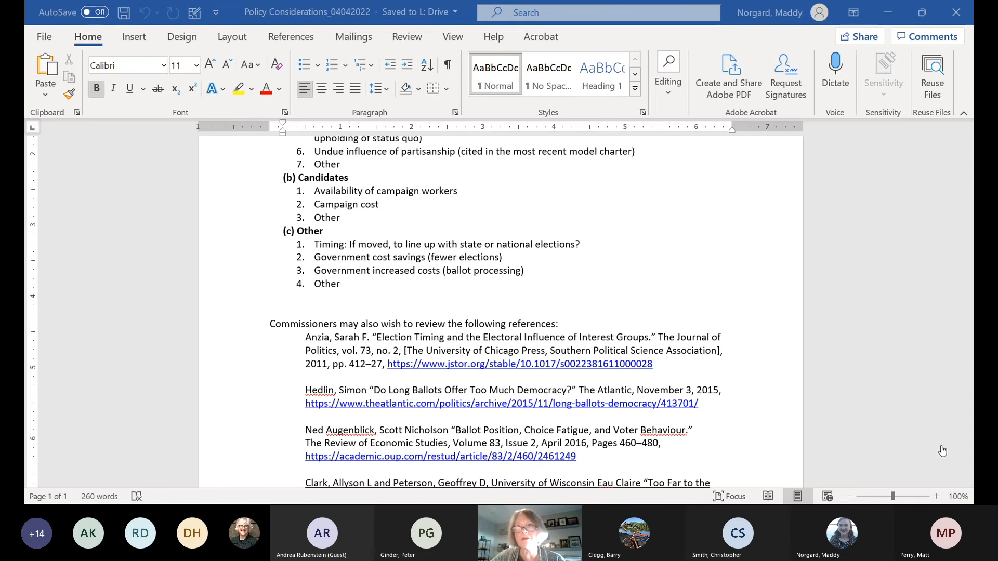
mouse_move(946, 392)
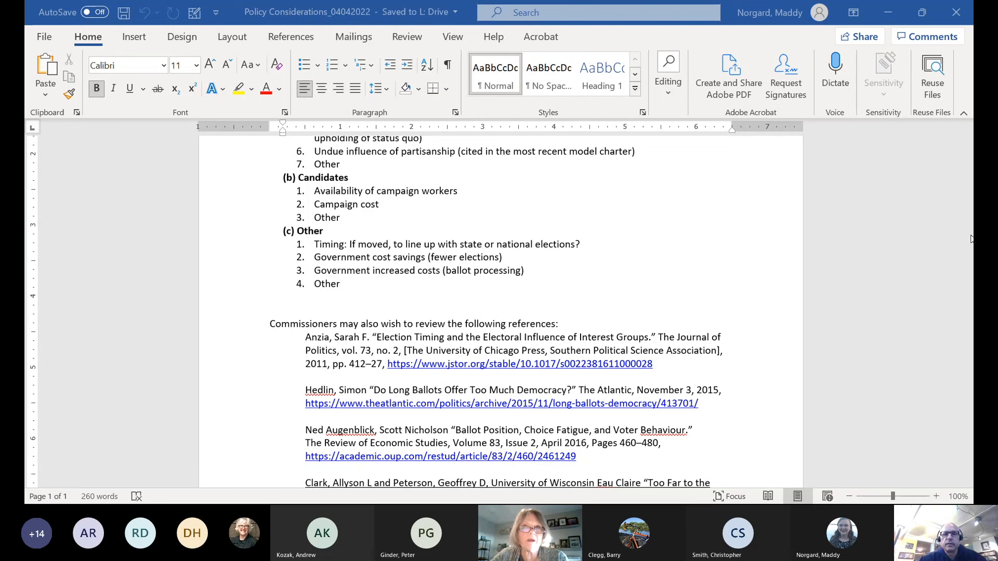
mouse_move(971, 311)
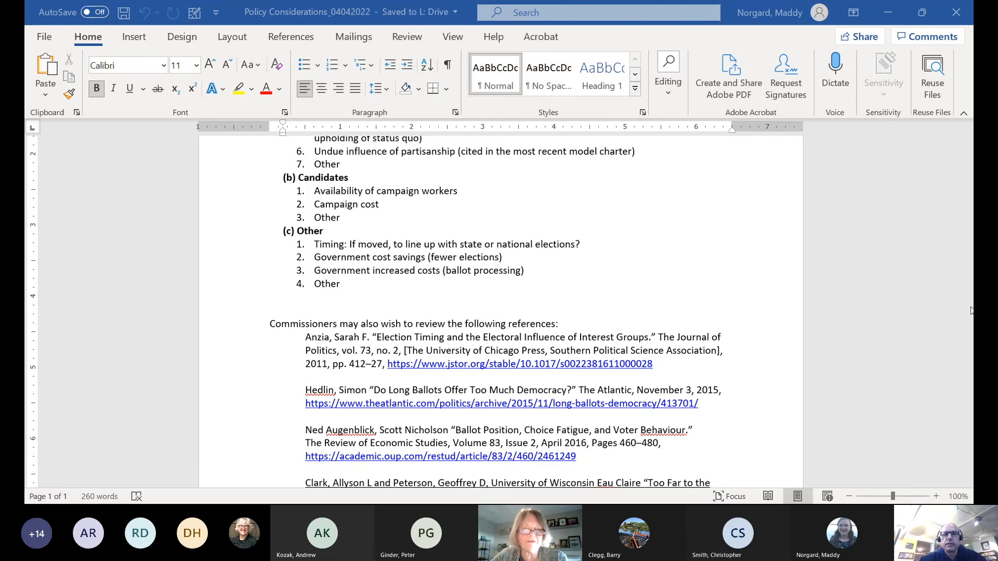